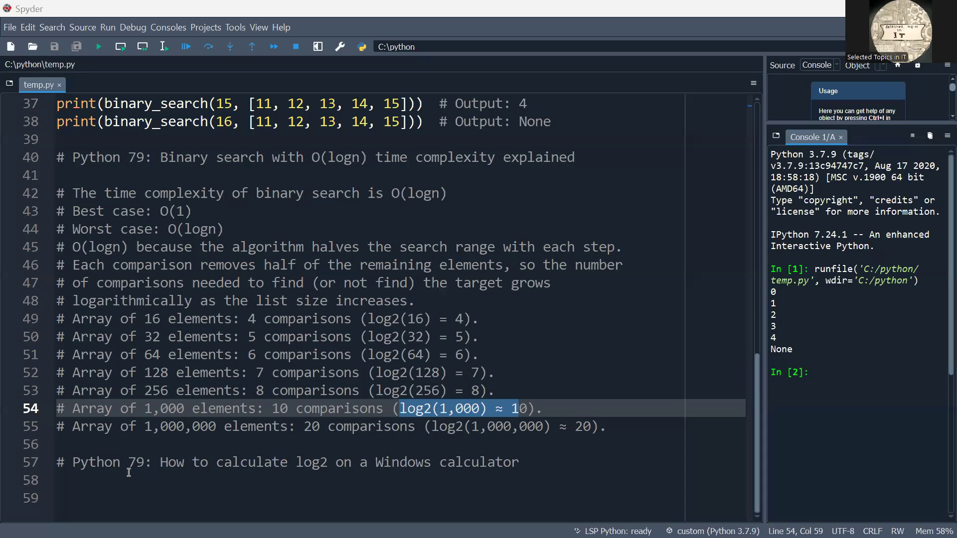
- Edit the line 57 comment to read 'Python 80: How to calculate log base 2'
click(128, 462)
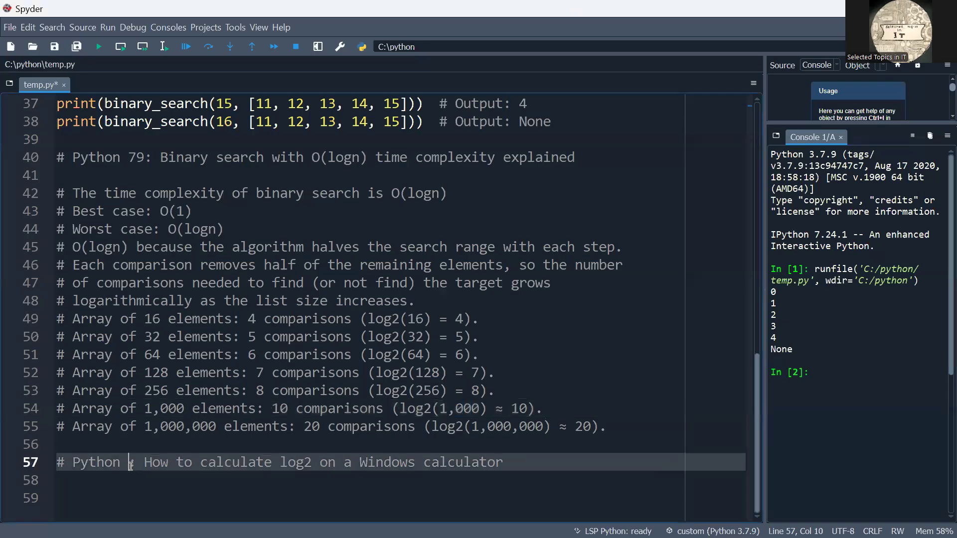
text(80:)
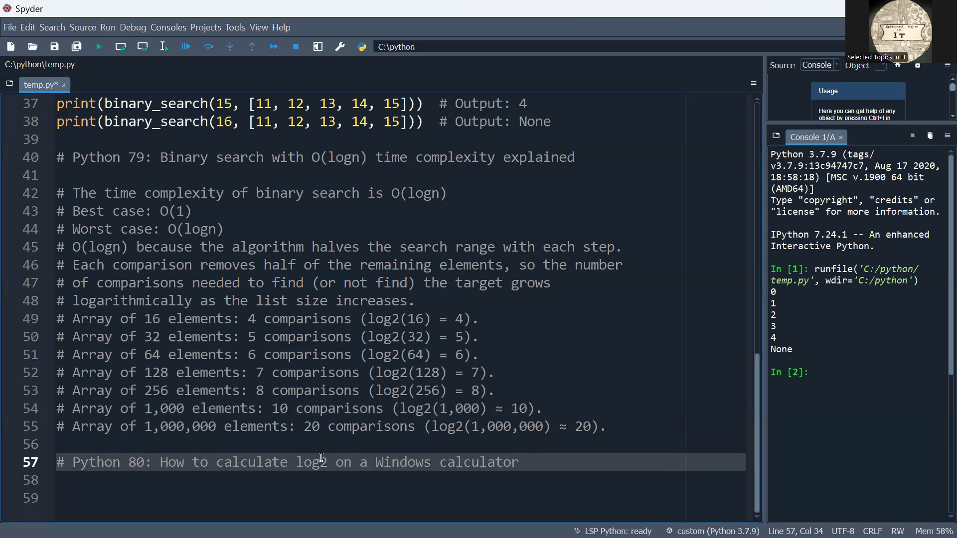
text(base)
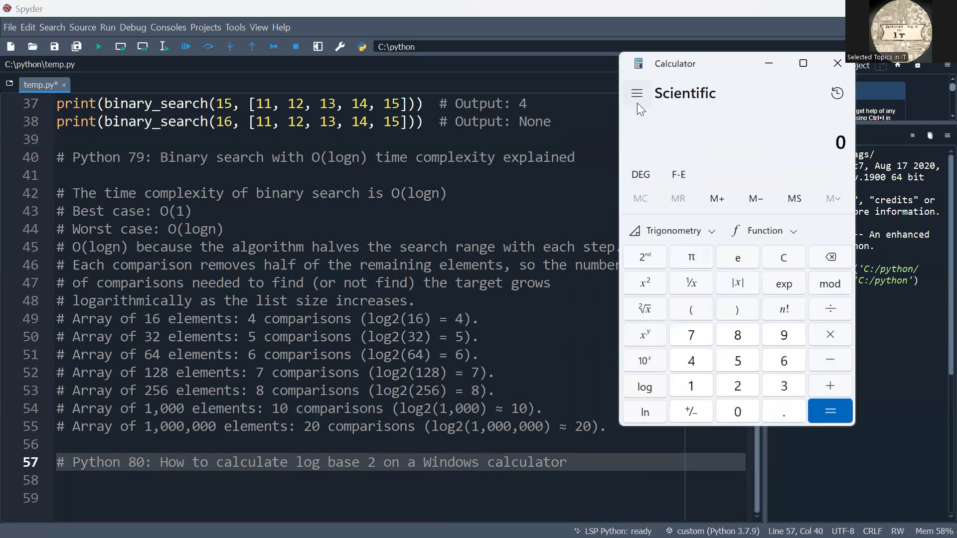
- Switch Windows Calculator to Scientific mode from the navigation menu
click(637, 93)
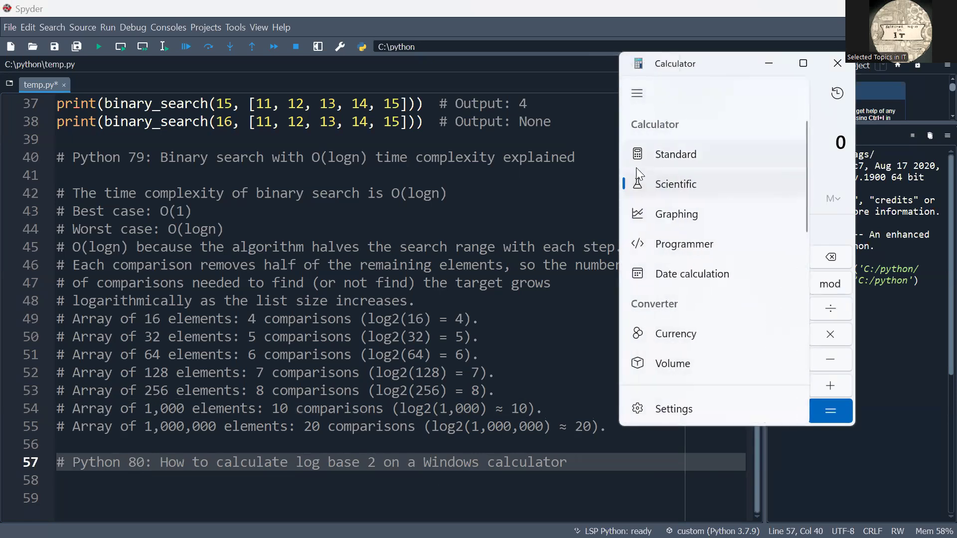
mouse_move(666, 173)
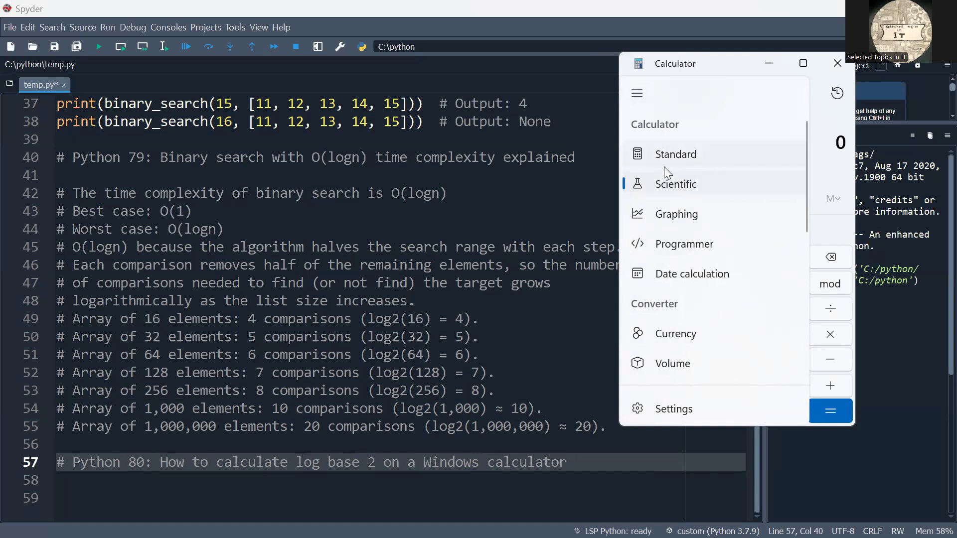
click(675, 184)
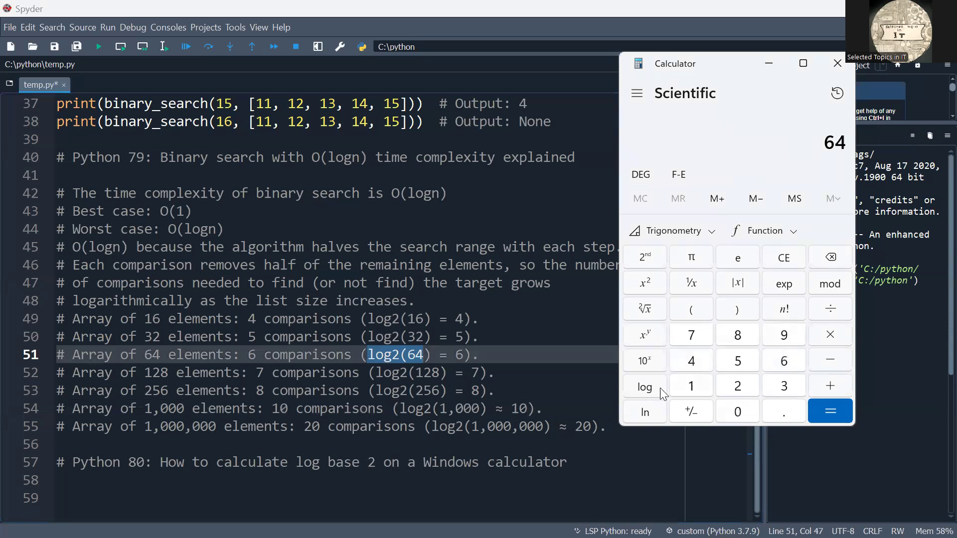
mouse_move(653, 397)
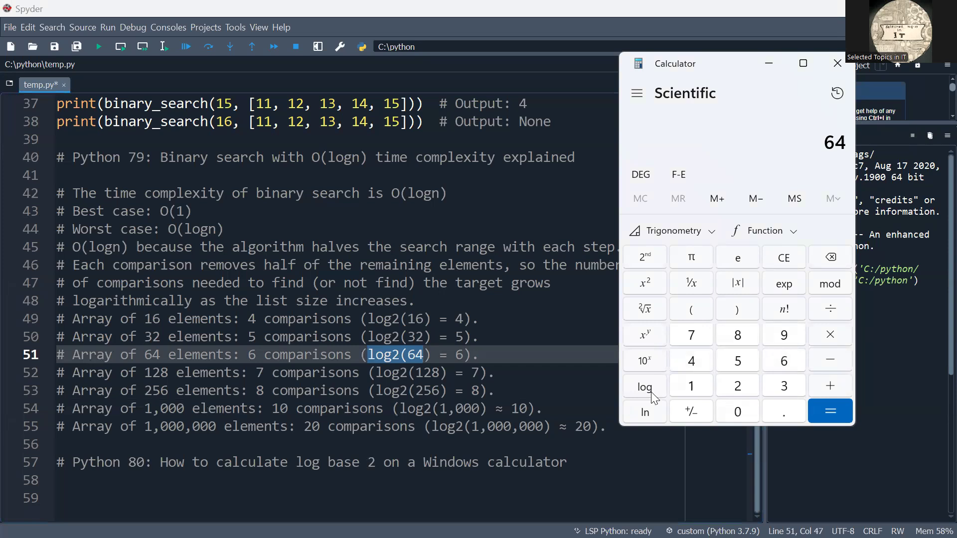
- Compute log(64) ÷ log(2) to get 6, then clear the display
click(644, 387)
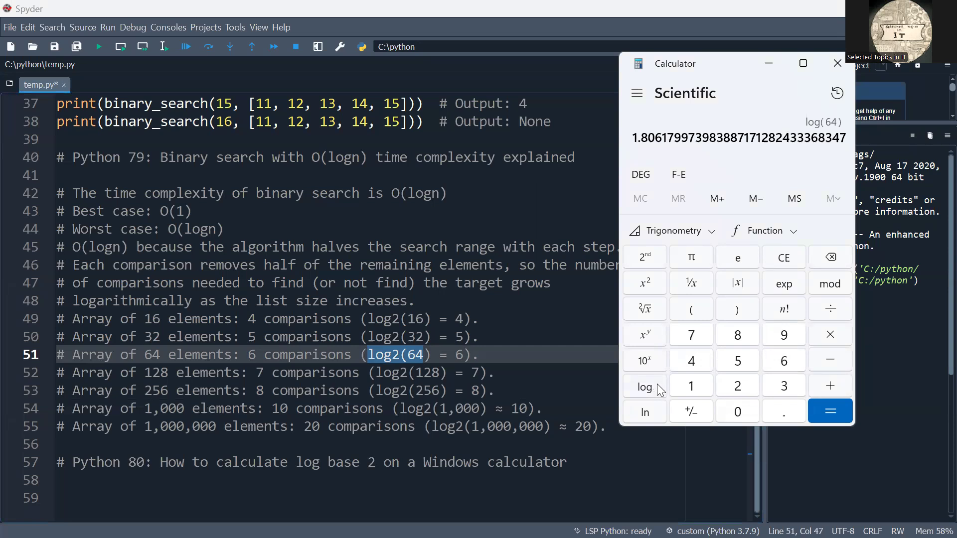
mouse_move(829, 308)
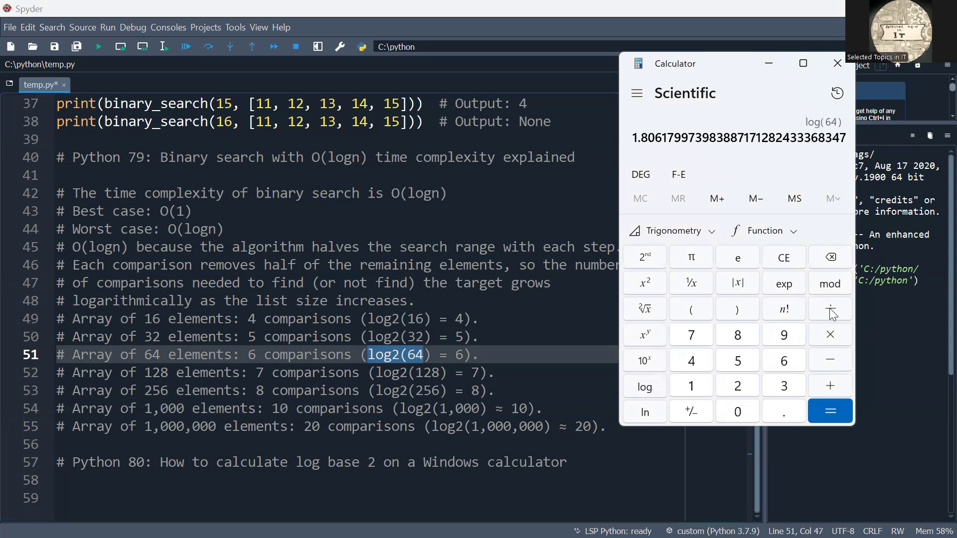
click(829, 308)
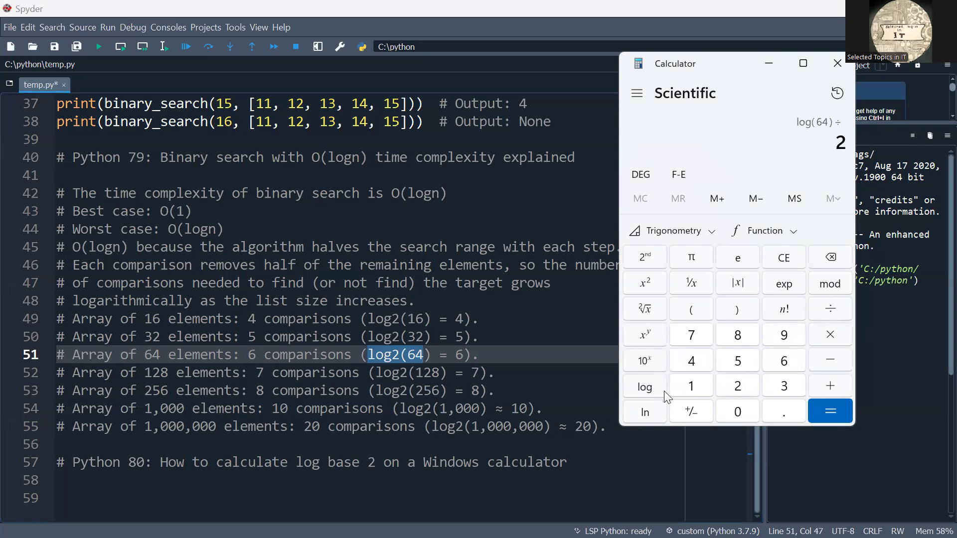
click(830, 411)
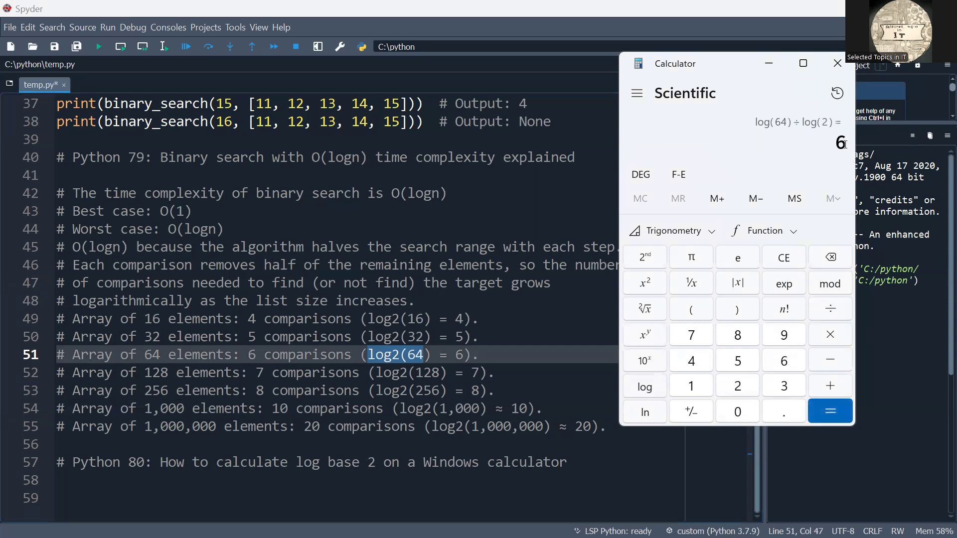
click(783, 256)
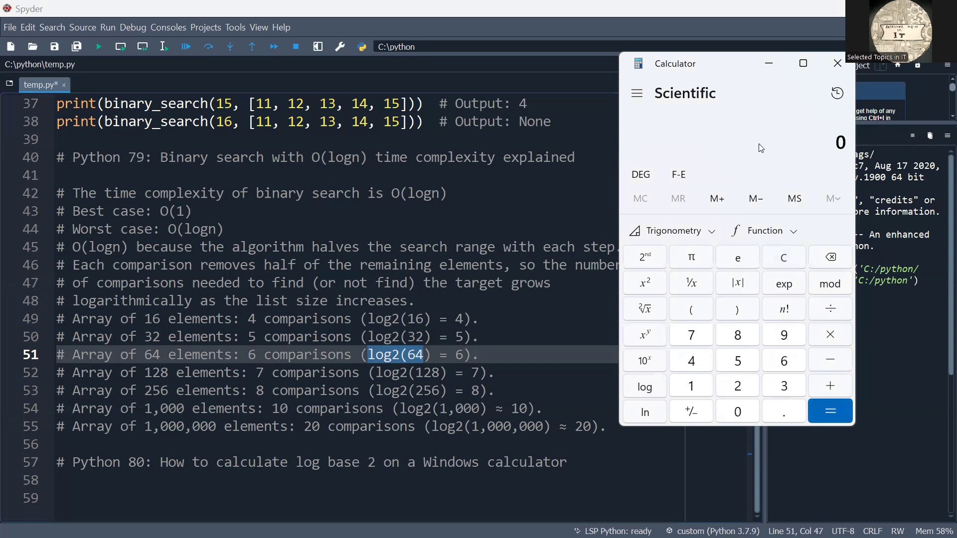
mouse_move(248, 326)
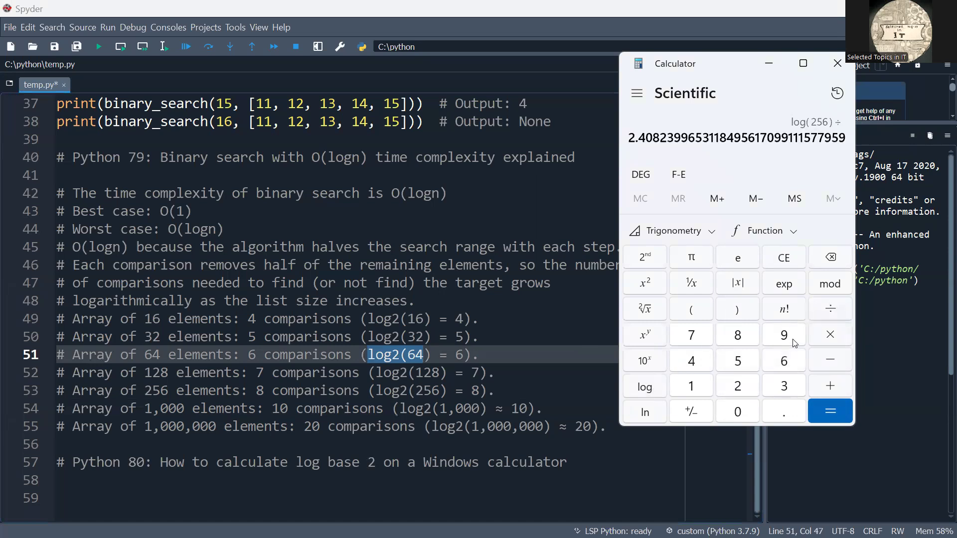
- Evaluate log(256) ÷ log(2), showing 8
click(829, 411)
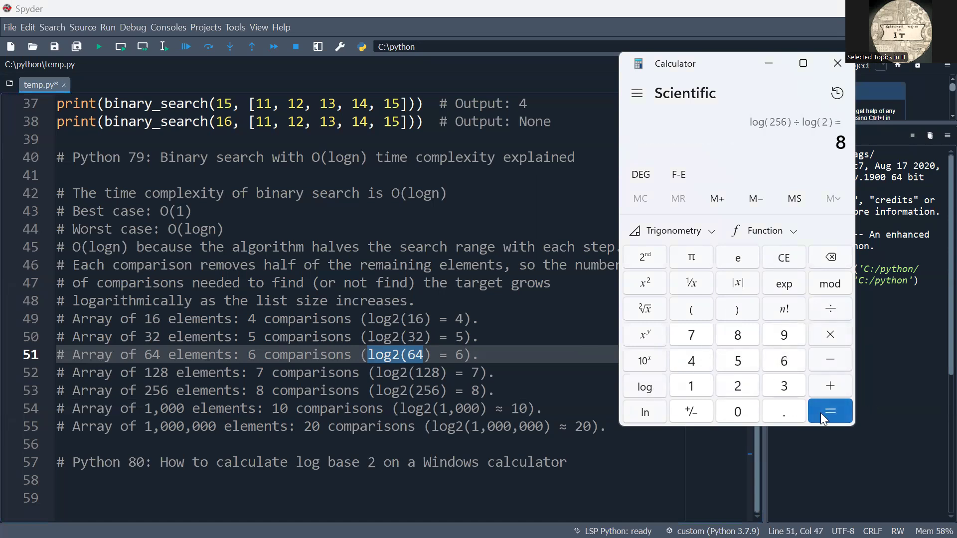